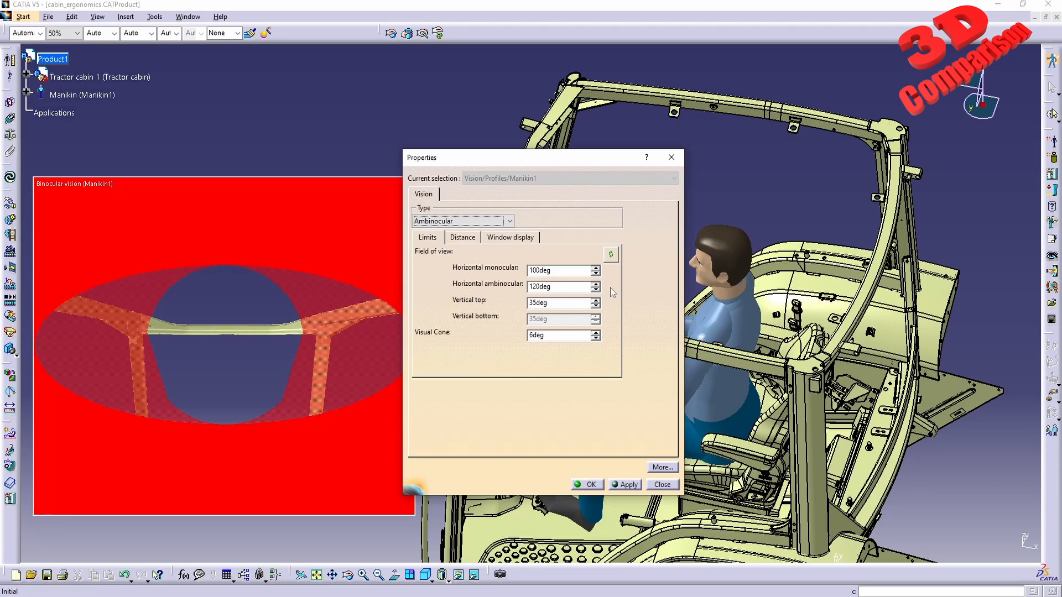
Apply the Ambinocular vision type so the vision window shows one elliptical field
{"action": "left_click", "coordinate": [610, 254]}
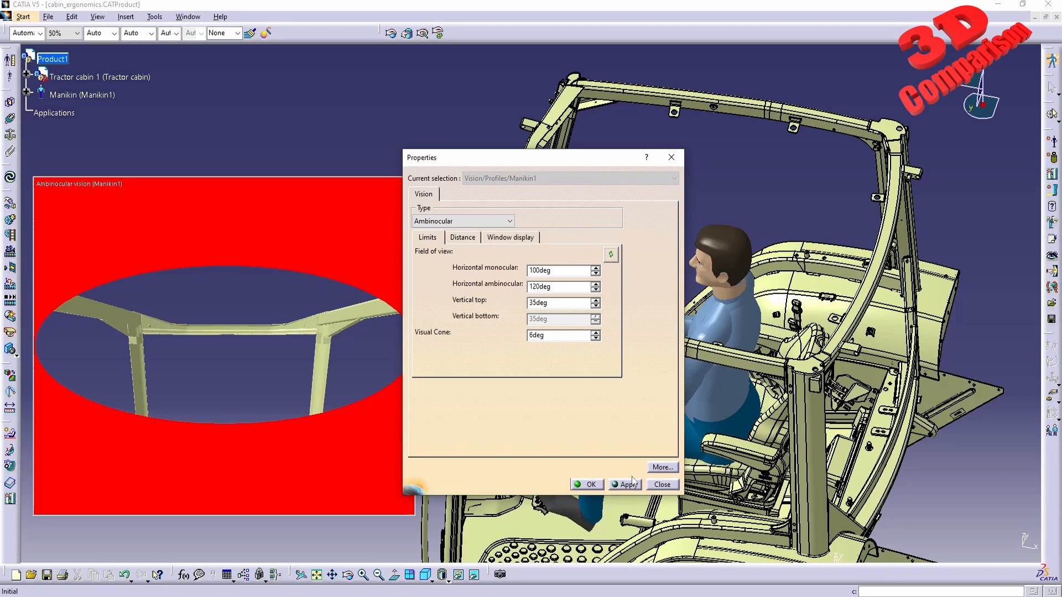
Try Stereo in the vision Type list, then reselect Ambinocular
{"action": "left_click", "coordinate": [559, 270]}
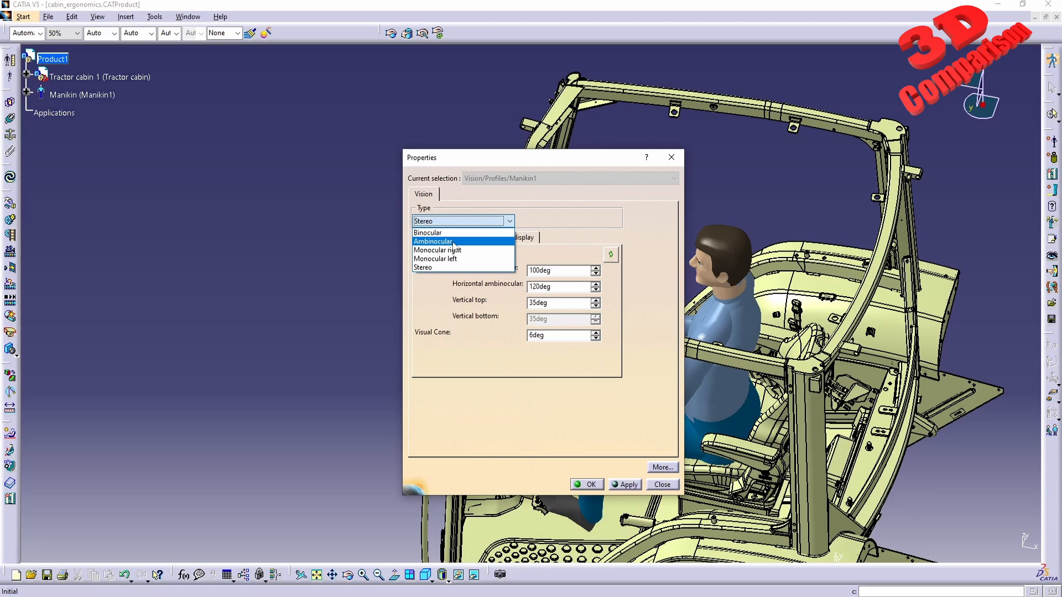
{"action": "left_click", "coordinate": [443, 241]}
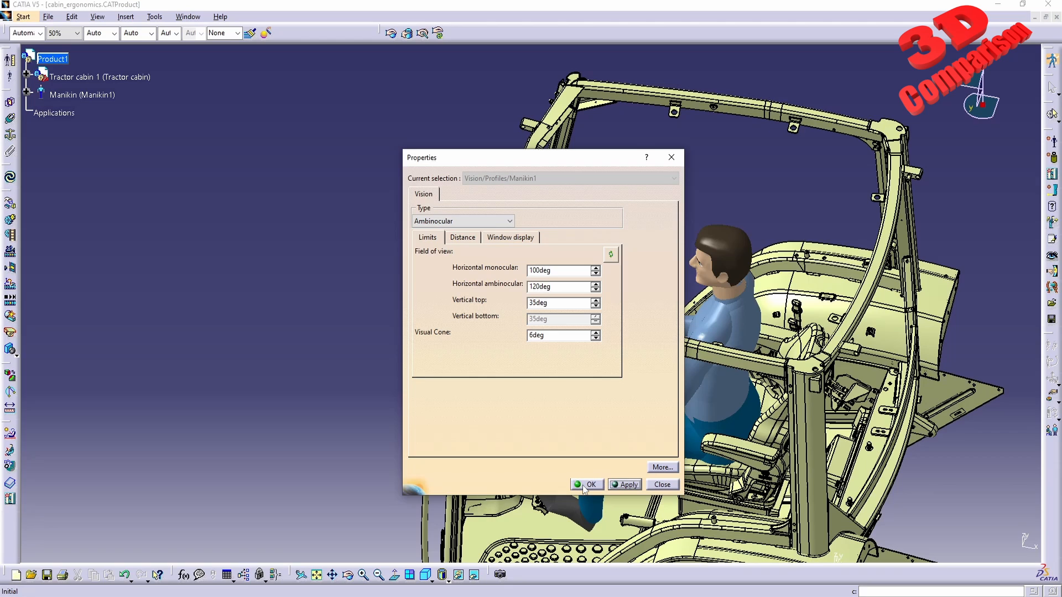
{"action": "left_click", "coordinate": [591, 485]}
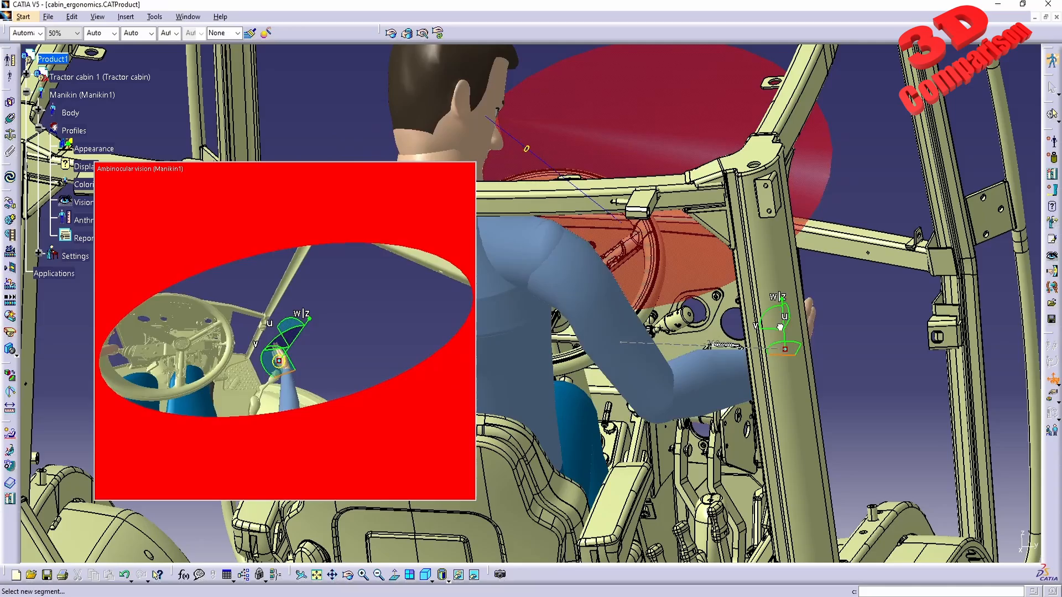